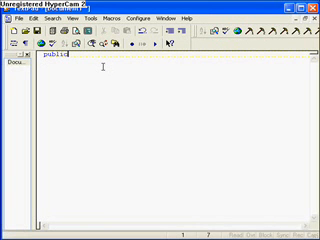
Step: Write 'public class Logic' with a main(String[] args) method and its empty brace body
type("class")
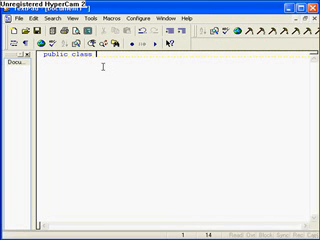
type("Logic")
left_click(170, 62)
type("{")
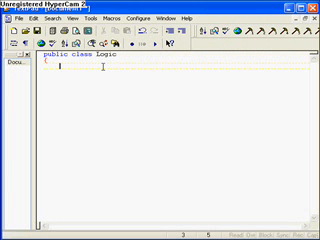
type("public")
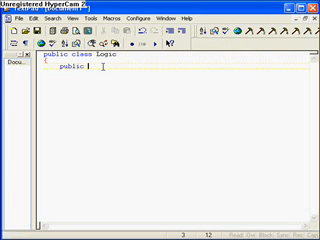
type("static void main")
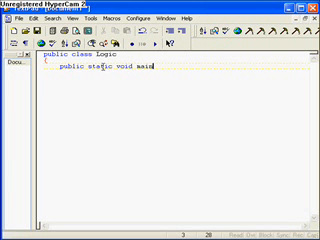
type("(")
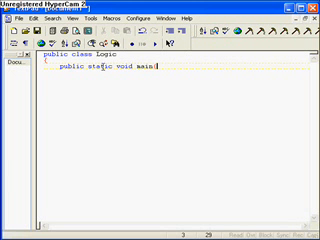
type("(S")
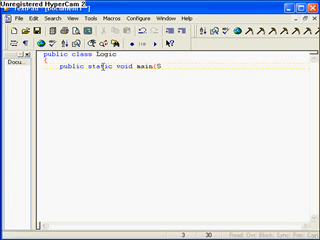
type("String")
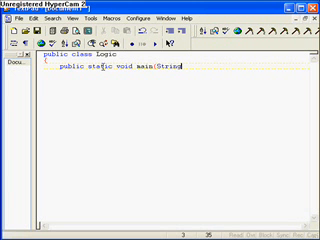
type("[] args")
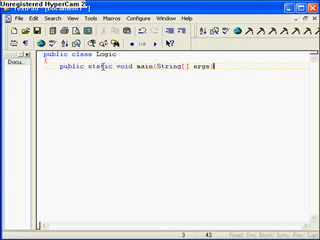
key("Return")
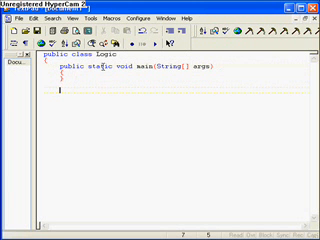
Step: Add a booleans() method whose body declares boolean t = true;
type("public stat")
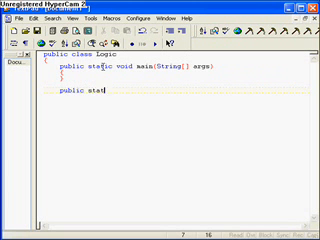
type("ic void")
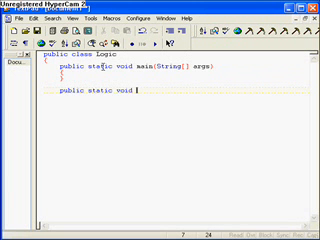
type("booleans")
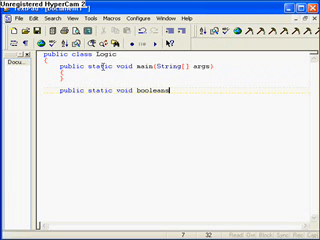
type("()")
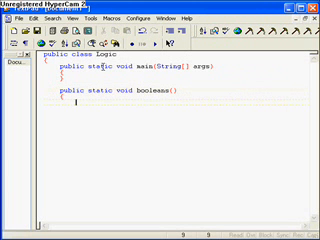
type("booleans")
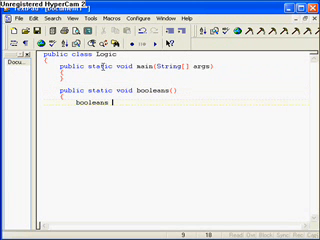
type("a")
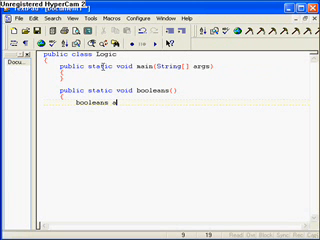
type("=")
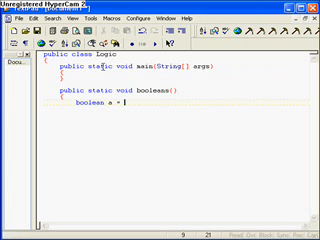
type("true;")
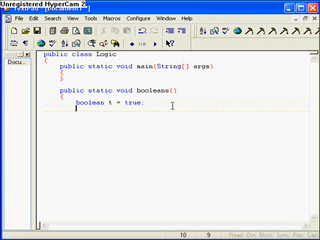
Step: Declare boolean f = false; and boolean nt = !t; inside booleans()
type("boolean f = false;")
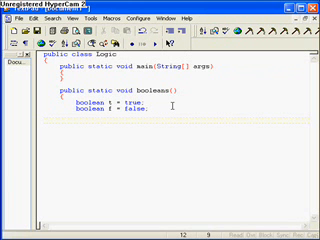
type("boolean nt = !t;")
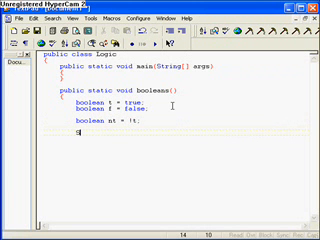
Step: Print t, f and nt with System.out.println and call booleans(); from main
type("System.out.pri")
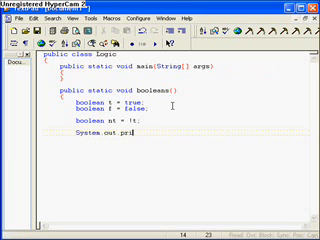
type("ntln(t);")
left_click(130, 76)
type("booleans();")
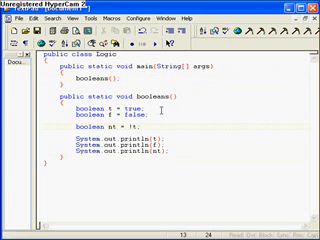
Step: Save the class as Logic.java
key("ctrl+s")
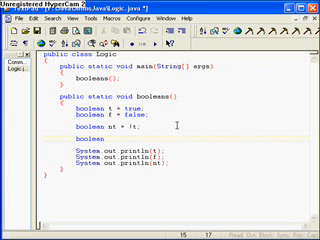
Step: Declare boolean and = (t && f); and begin boolean or = (t ||
type("and = (t && f);")
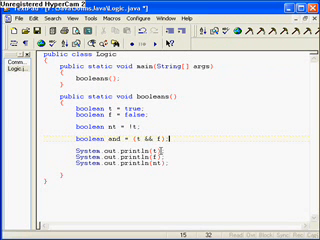
type("boolean or = (t |")
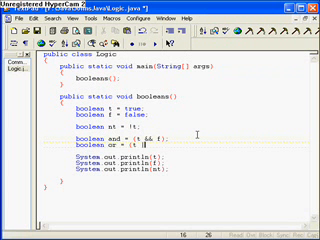
Step: Finish or = (t || f); with //false and //true comments, then start printing "and "
type("f); //true")
type("System.out.println(\"and: ")
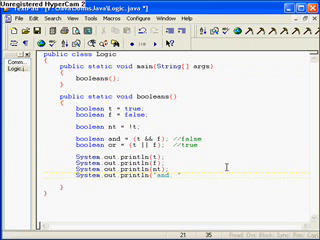
Step: Print "and " + and and "or " + or, then begin declaring int a
type("\" + and);")
type("int a = ")
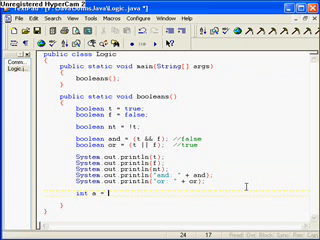
Step: Set int a = 5; int b = 3; and boolean aIsBigger = a > b;
type("= 5;")
type("boolean a")
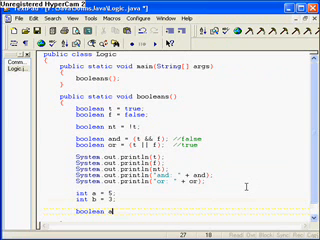
type("isBigger = a")
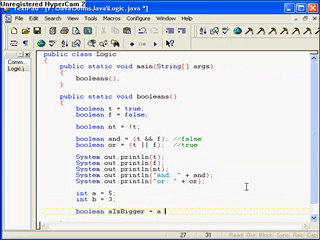
type("b;")
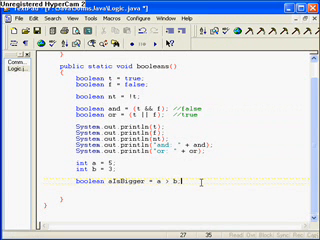
type("boolean aI")
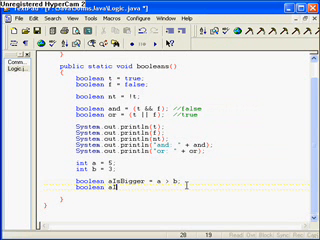
Step: Add comments listing >, <, >=, <=, == and start System.out.println(aIsBigger)
type("s")
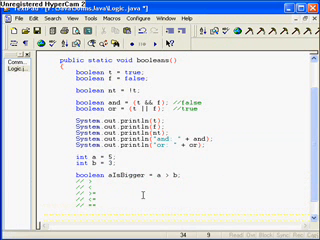
type("System.out.println")
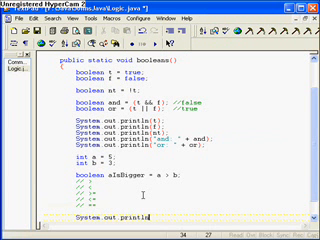
type("(aI")
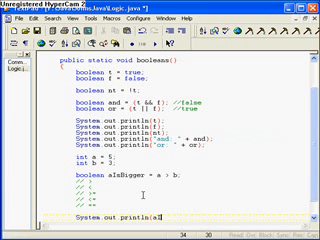
type("aIsBigger);")
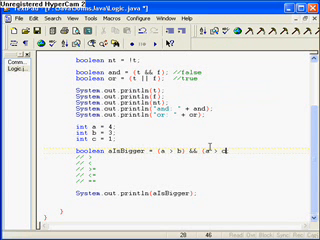
Step: Complete the expression so aIsBigger reads (a > b) && (a > c);
type(")")
type("public static void ifSta")
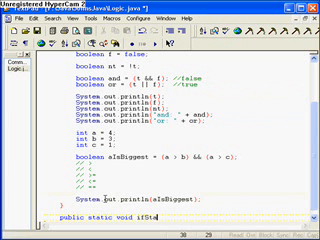
Step: Finish the method header public static void ifStatements() and review the code below
type("tements(")
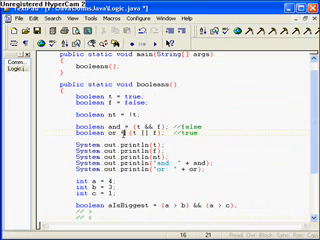
scroll("down", 3)
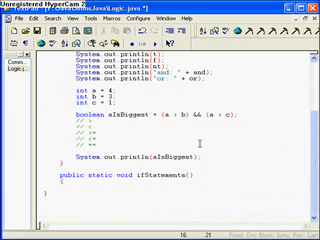